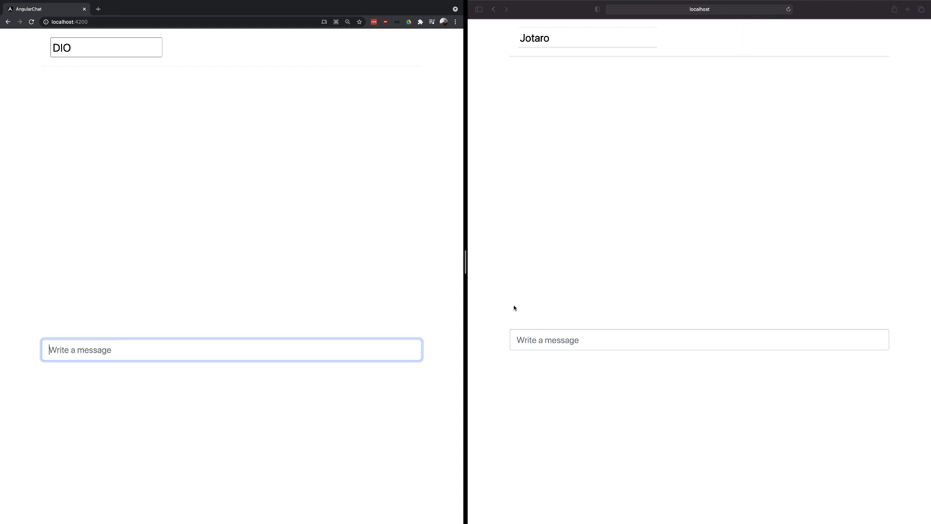
pyautogui.moveTo(416, 192)
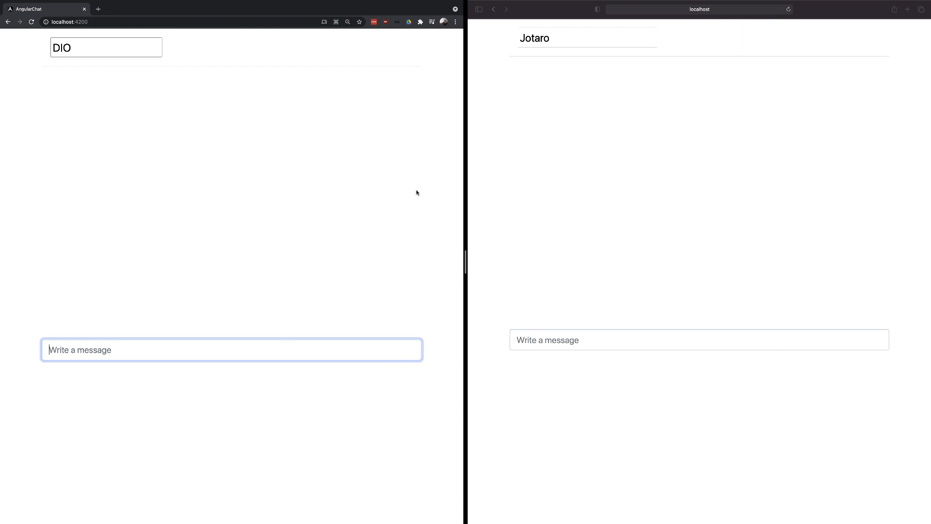
pyautogui.moveTo(562, 388)
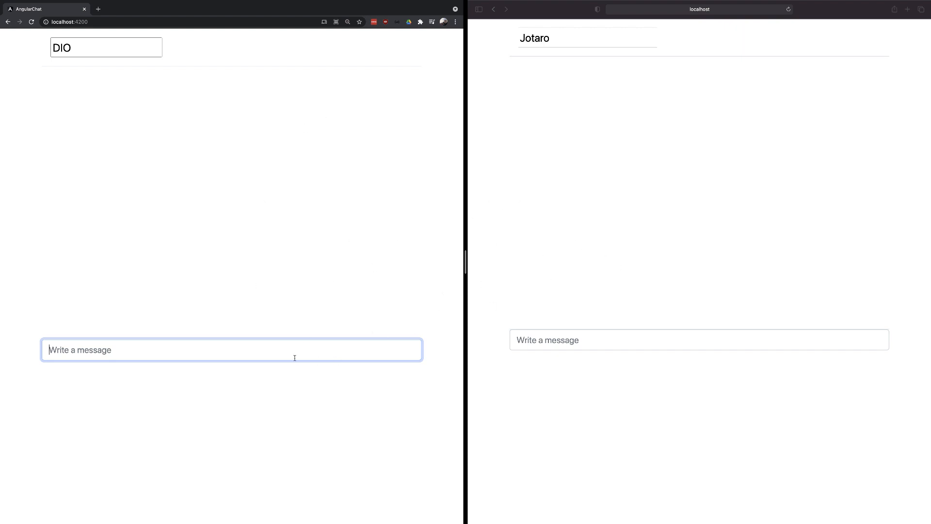
# - Send DIO's message, reply 'ora ora' as Jotaro in Safari, then 'muda muda' as DIO in Chrome
pyautogui.press('Return')
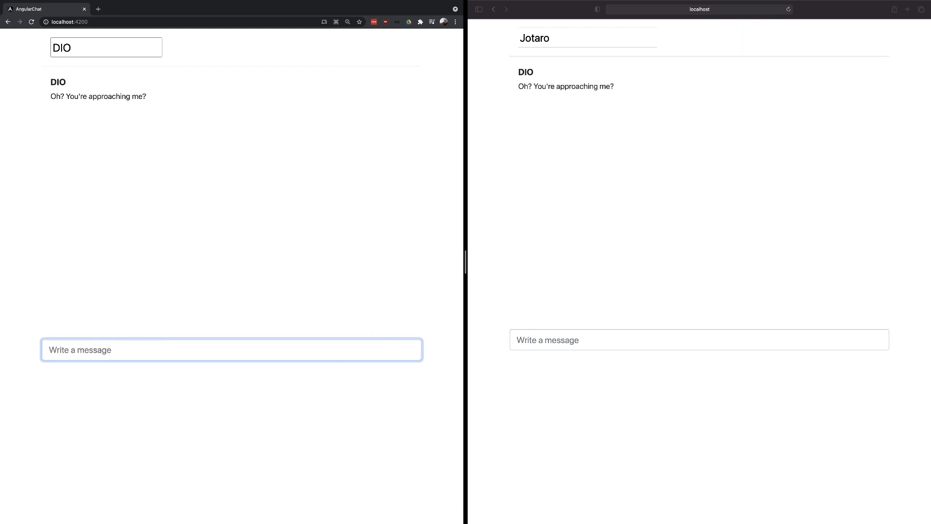
pyautogui.moveTo(412, 105)
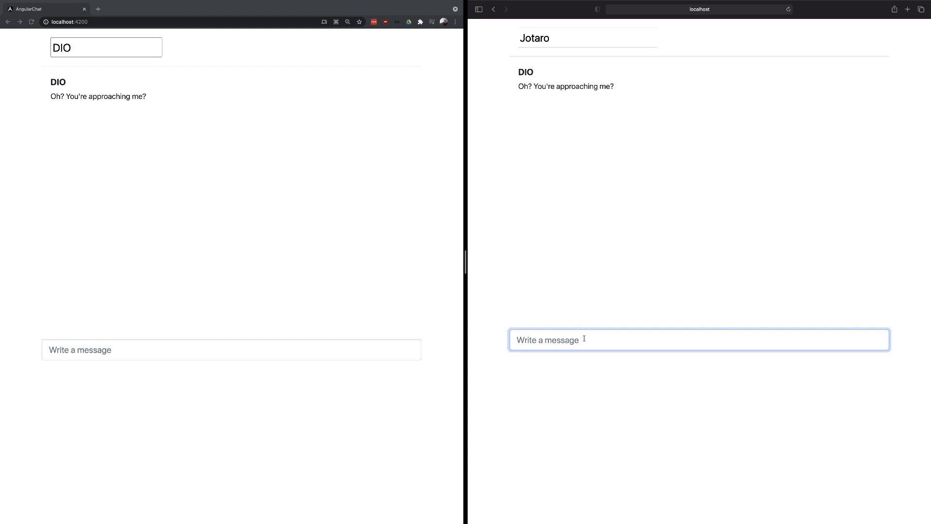
pyautogui.write('ora ora')
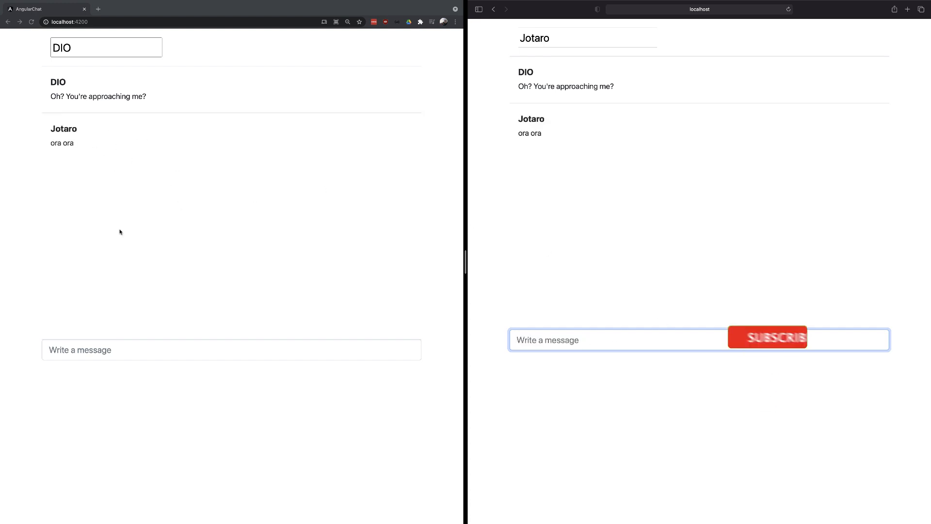
pyautogui.write('mu')
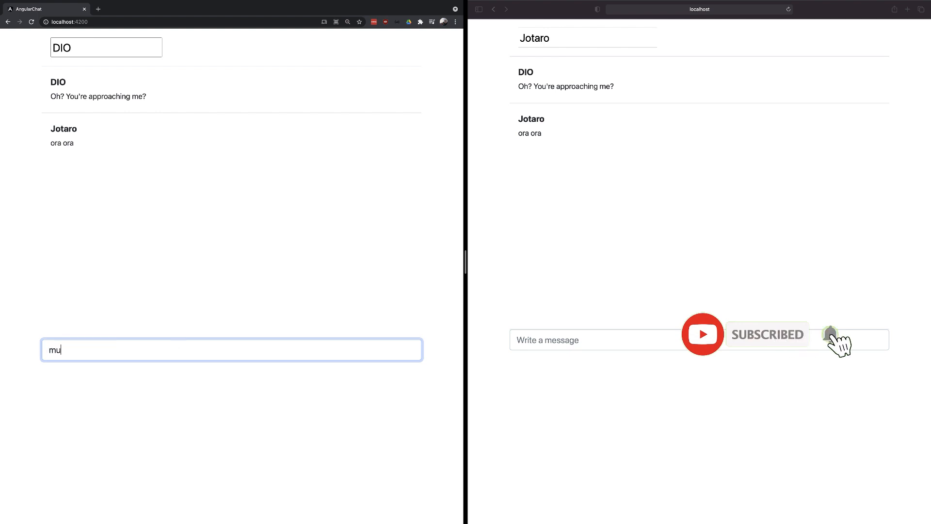
pyautogui.press('Return')
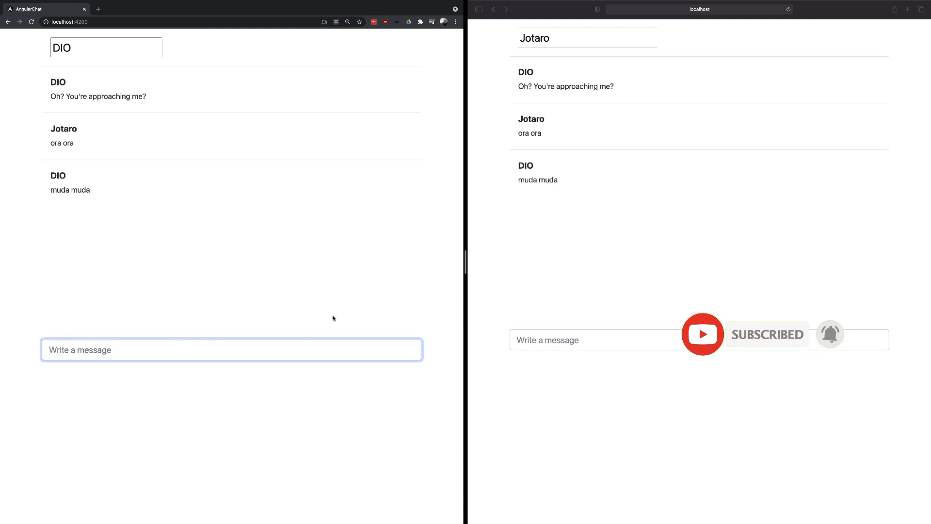